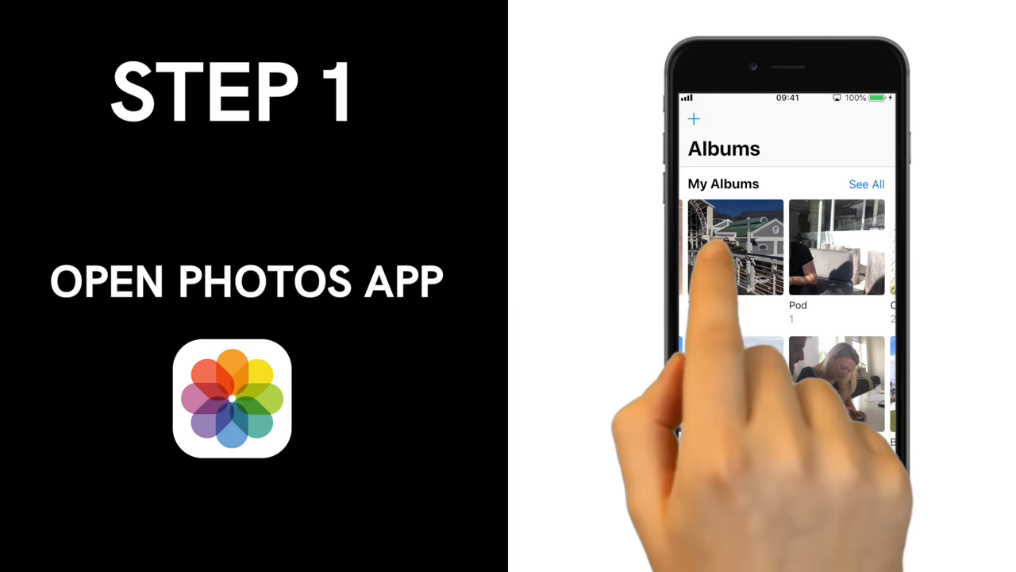
# - Open the Tam album under My Albums to show its video thumbnails
pyautogui.click(734, 247)
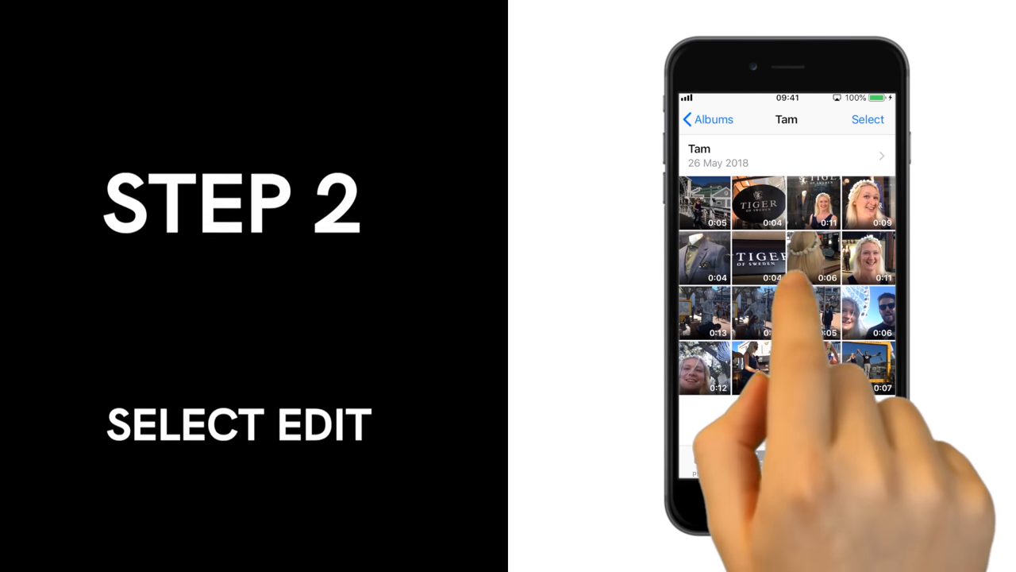
# - Open the Victoria & Alfred Waterfront video in Edit, shorten its end with the trim handle, and preview it
pyautogui.click(759, 257)
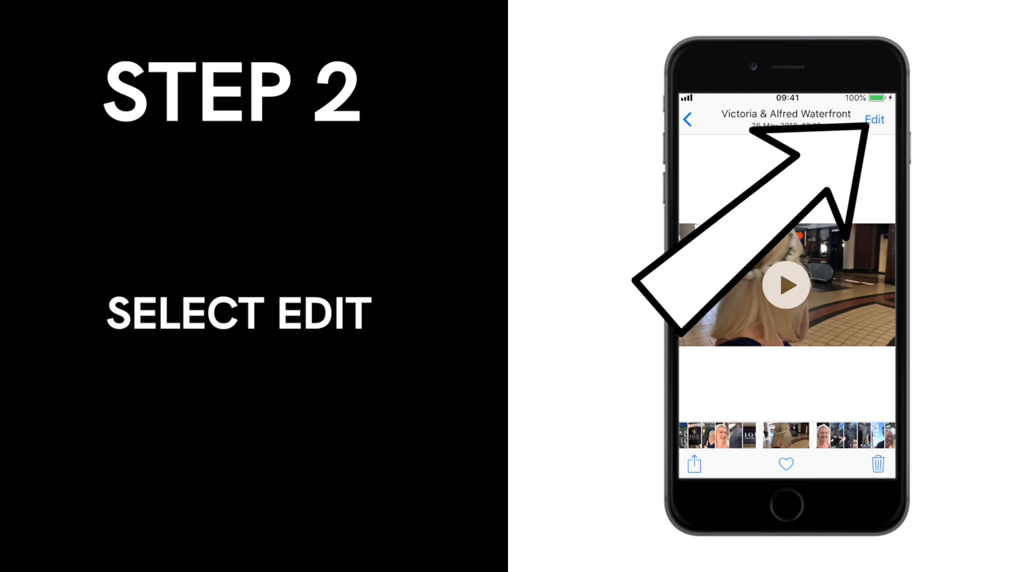
pyautogui.click(885, 119)
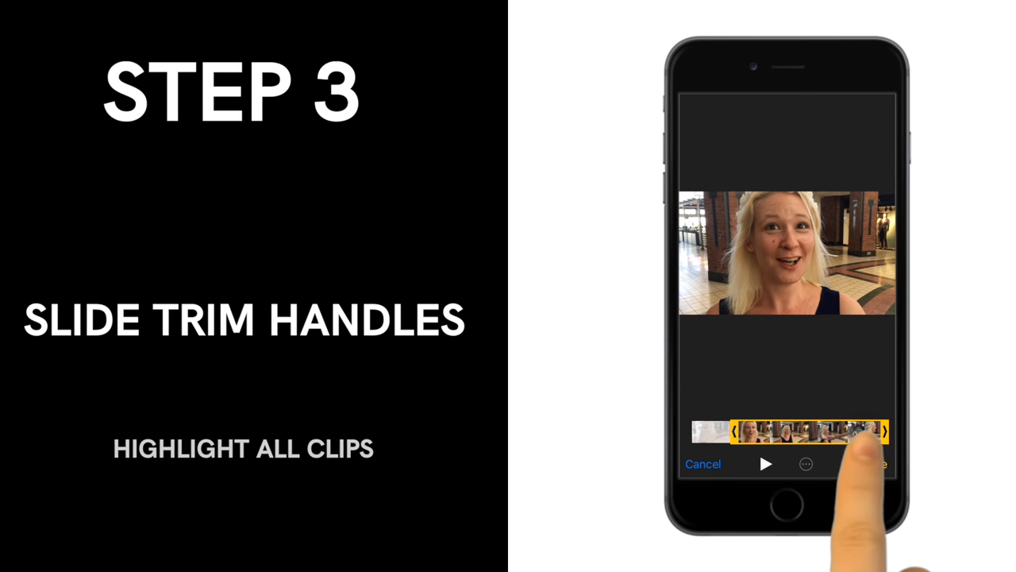
pyautogui.moveTo(873, 431); pyautogui.dragTo(849, 432)
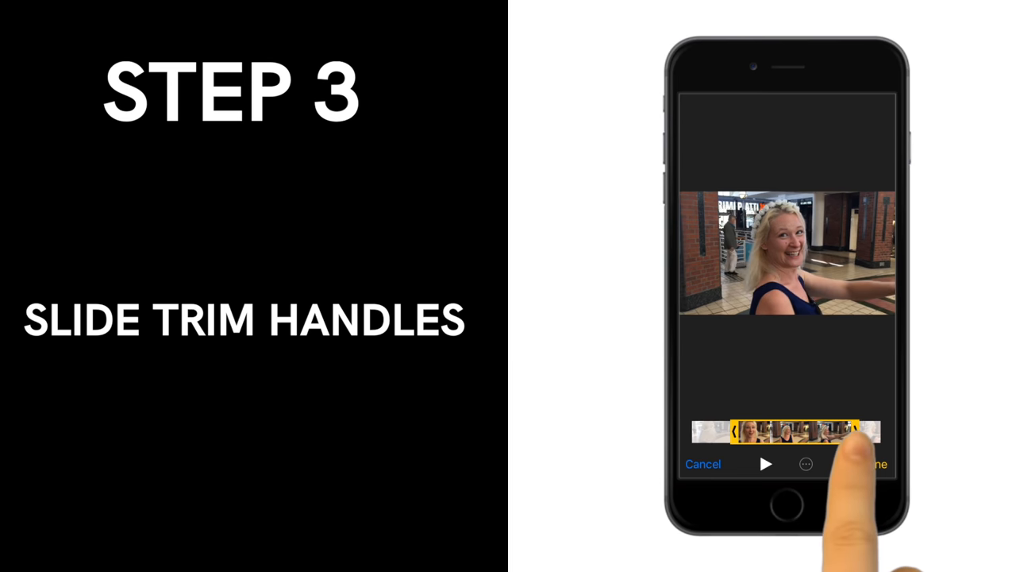
pyautogui.moveTo(850, 432); pyautogui.dragTo(860, 432)
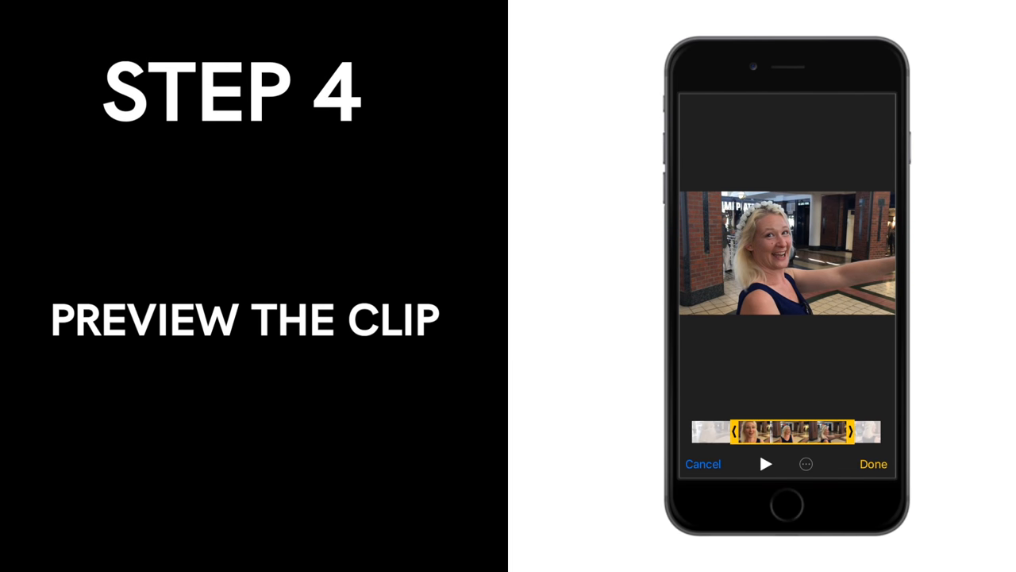
pyautogui.click(766, 464)
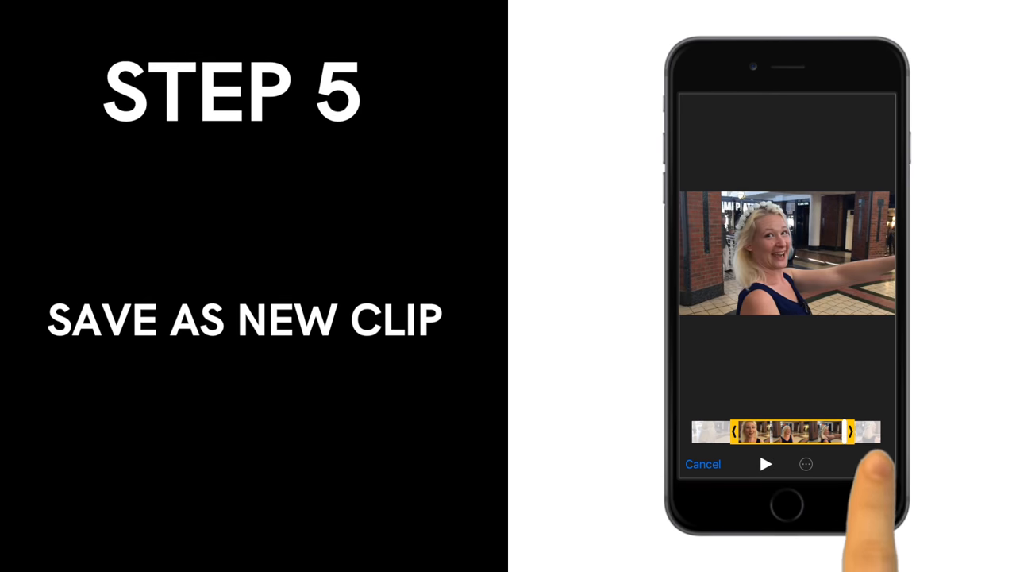
# - Finish trimming and save the result as a new clip
pyautogui.click(805, 463)
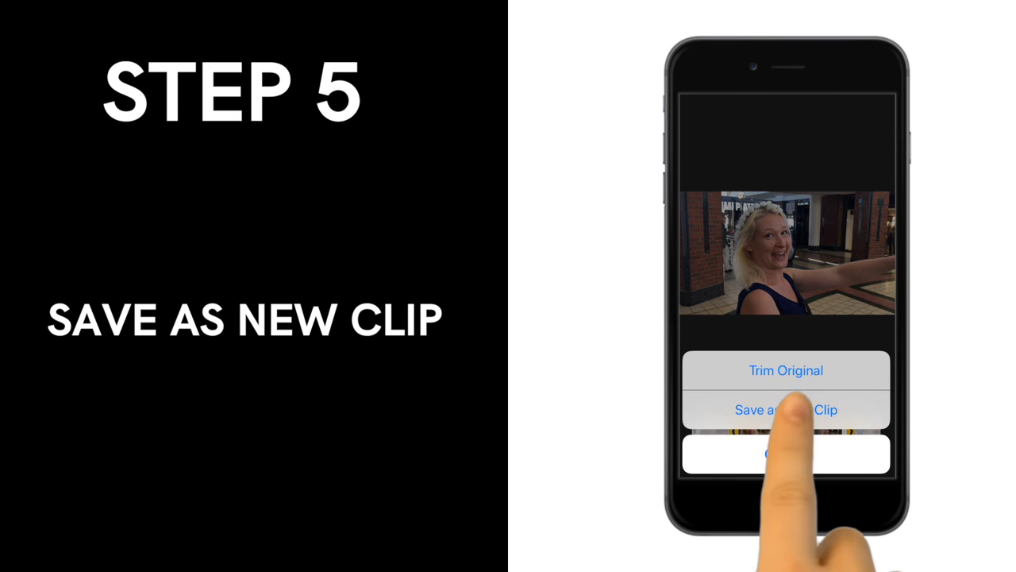
pyautogui.click(786, 410)
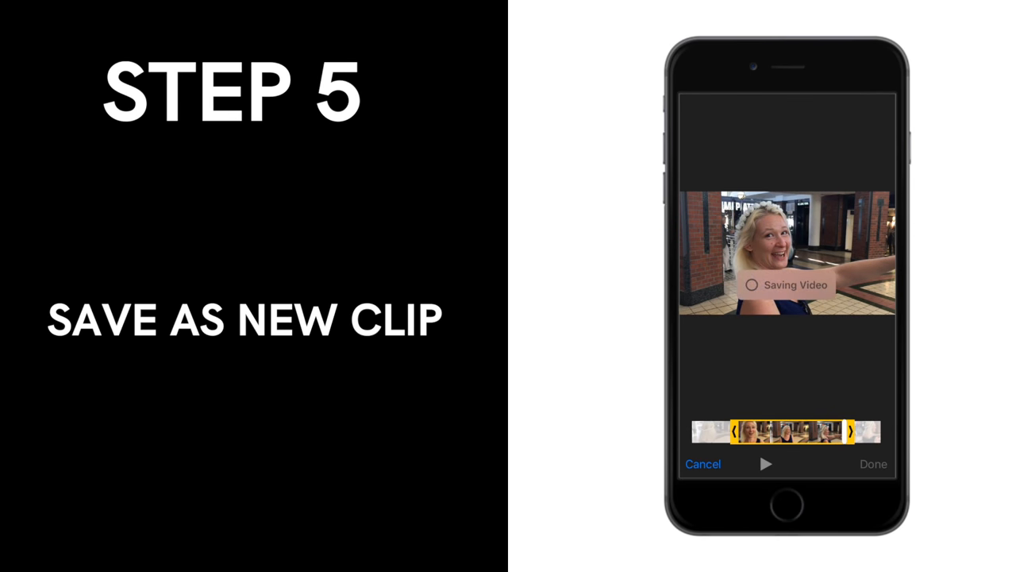